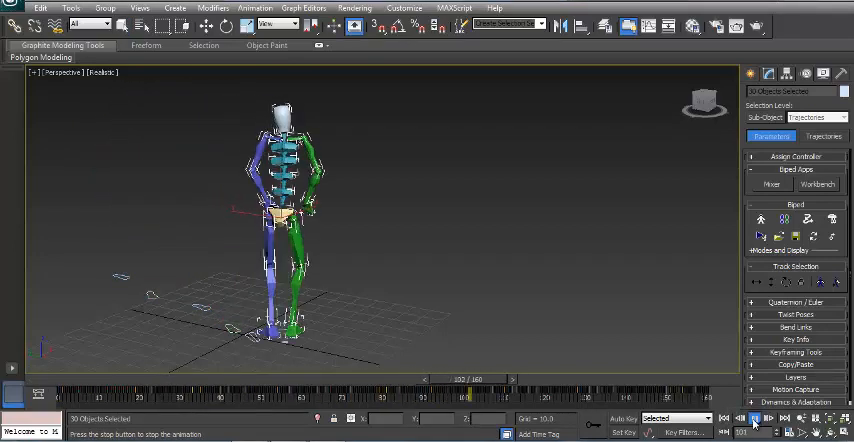
# Review the walk-then-sit motion, then enable Show Selection Range under the timeline.
pyautogui.click(752, 418)
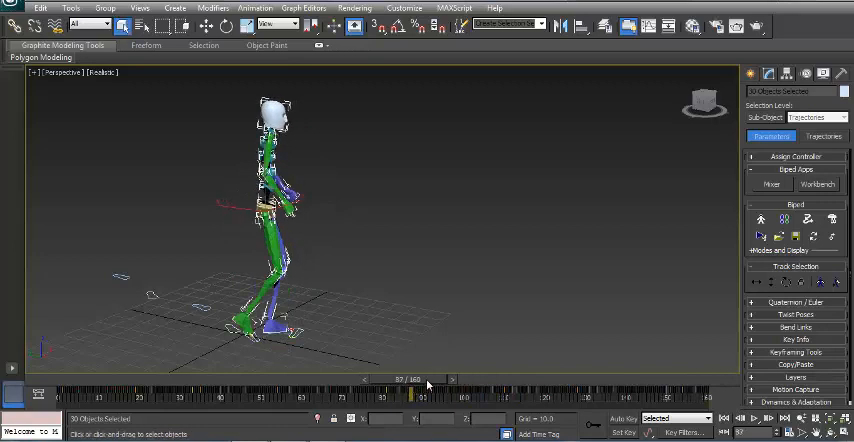
pyautogui.moveTo(410, 390); pyautogui.dragTo(120, 390)
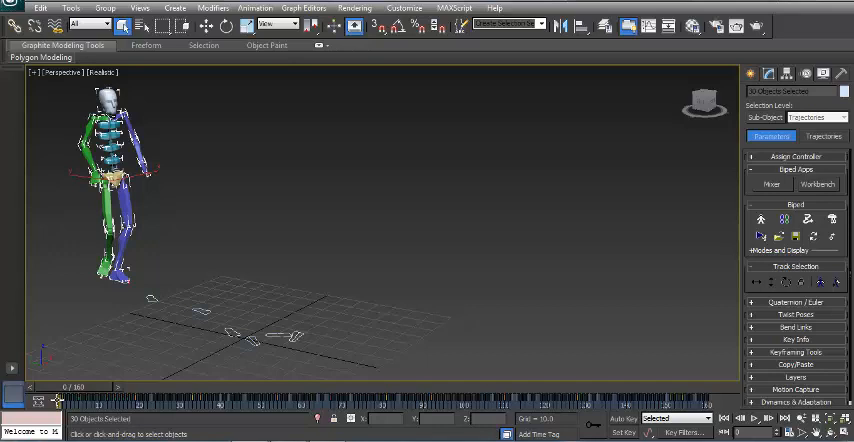
pyautogui.rightClick(56, 404)
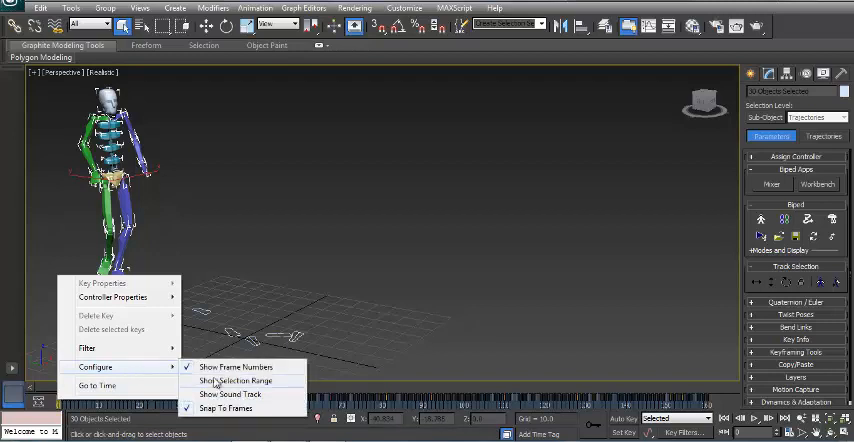
pyautogui.click(234, 368)
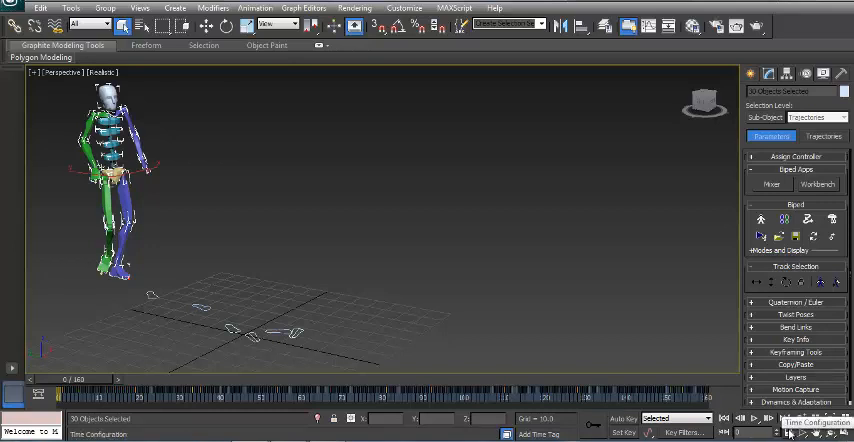
# Enter a new animation Length in Time Configuration, triggering a Biped timing warning.
pyautogui.click(788, 432)
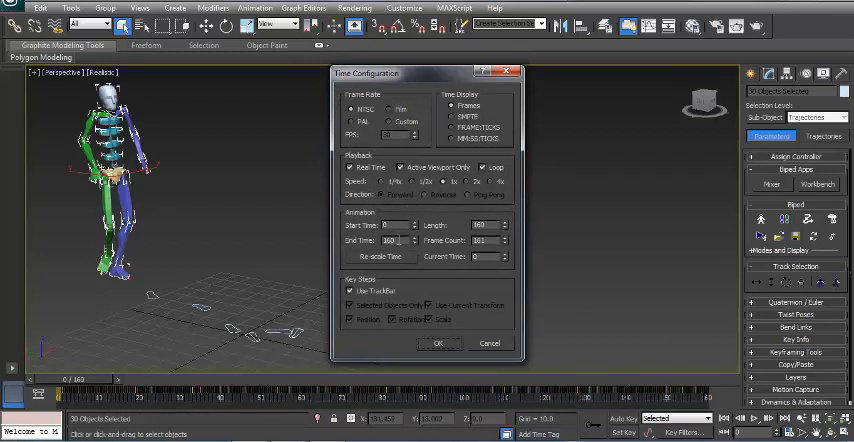
pyautogui.tripleClick(390, 240)
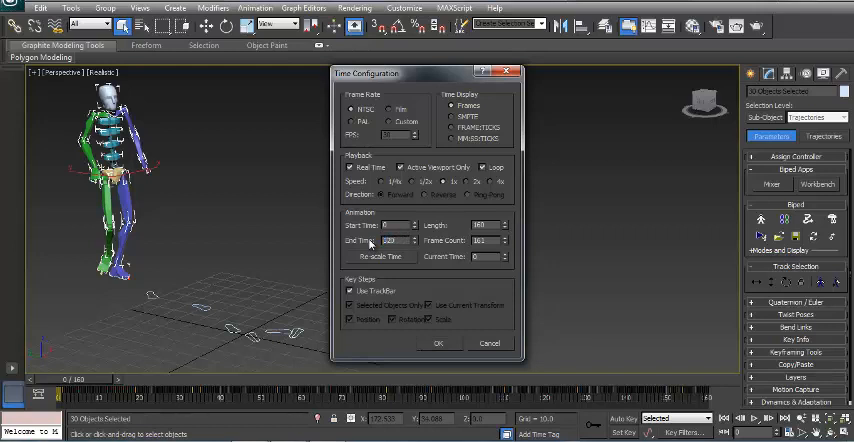
pyautogui.click(438, 344)
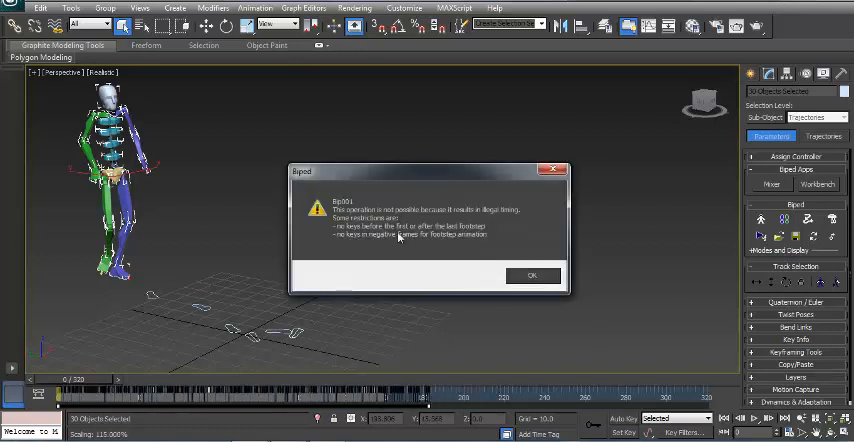
pyautogui.click(532, 276)
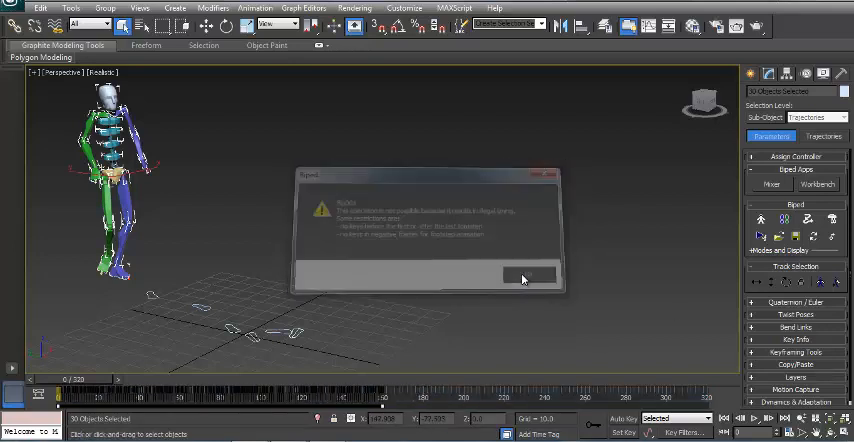
pyautogui.click(528, 276)
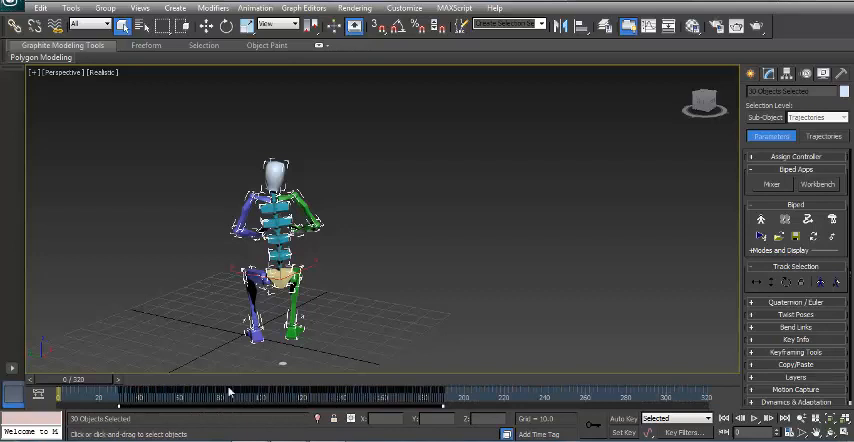
# Scrub the time slider to check the reversed motion starting from the seated pose.
pyautogui.moveTo(230, 392); pyautogui.dragTo(164, 392)
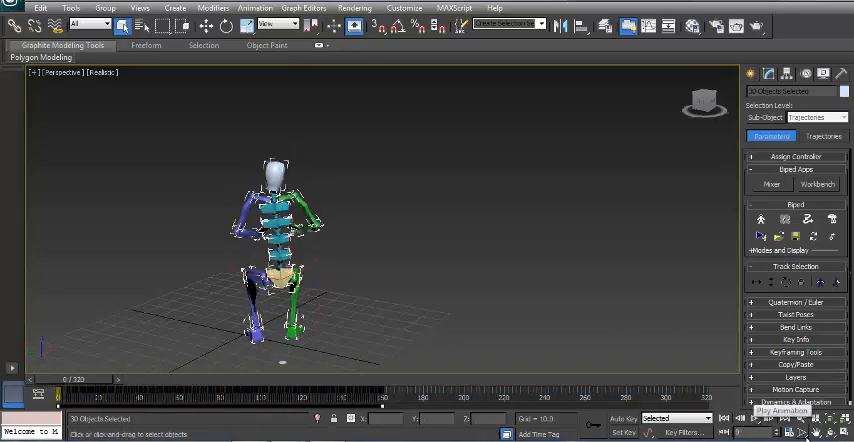
# Set the animation Length back to 160 frames in Time Configuration.
pyautogui.click(778, 432)
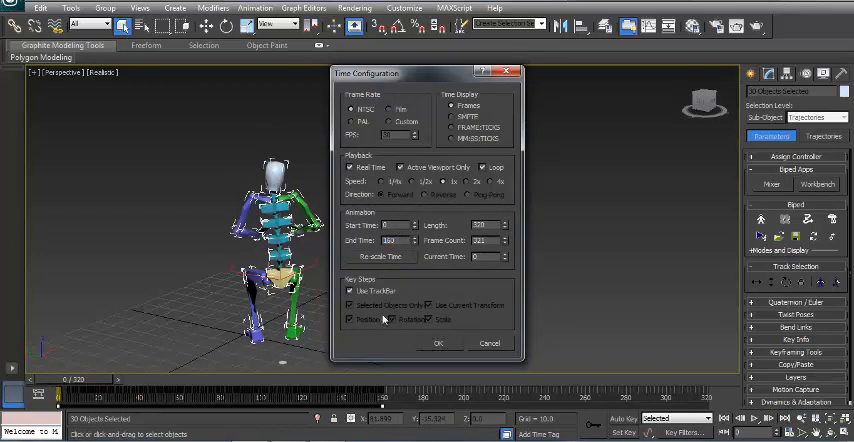
pyautogui.click(436, 344)
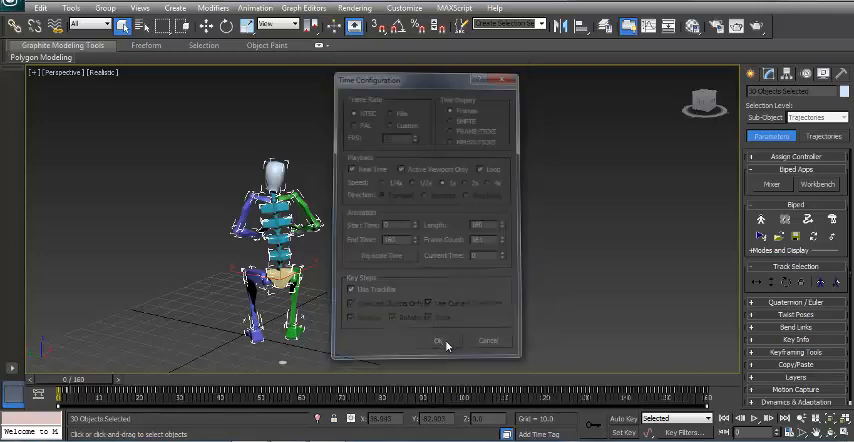
pyautogui.click(440, 340)
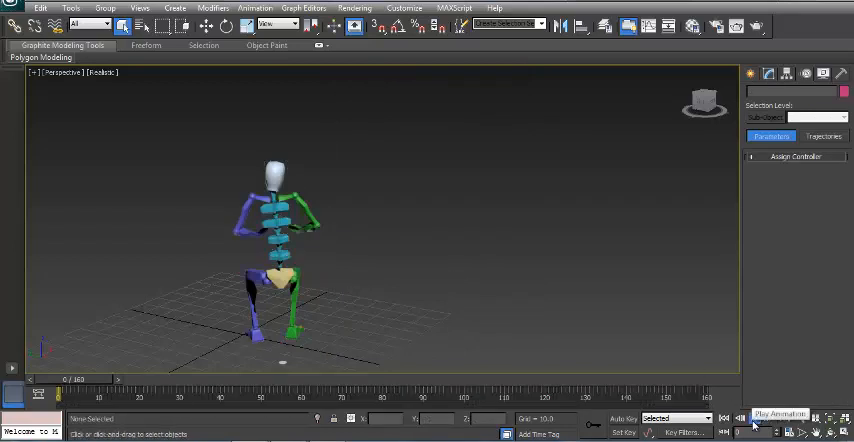
pyautogui.click(780, 414)
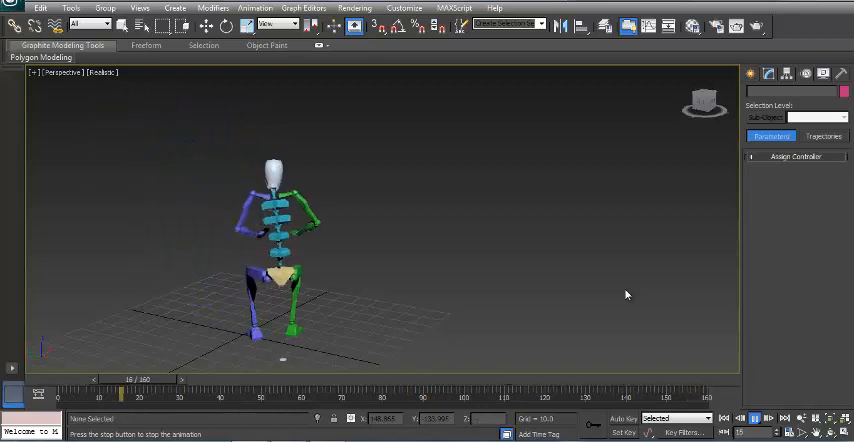
pyautogui.moveTo(120, 390); pyautogui.dragTo(360, 390)
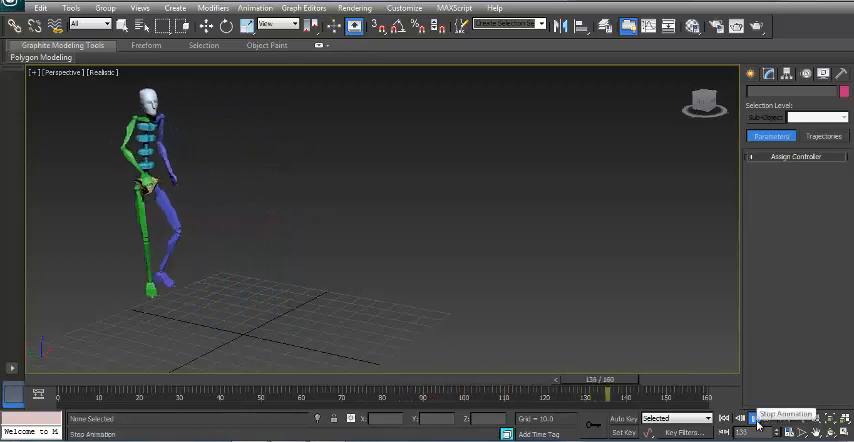
pyautogui.click(732, 418)
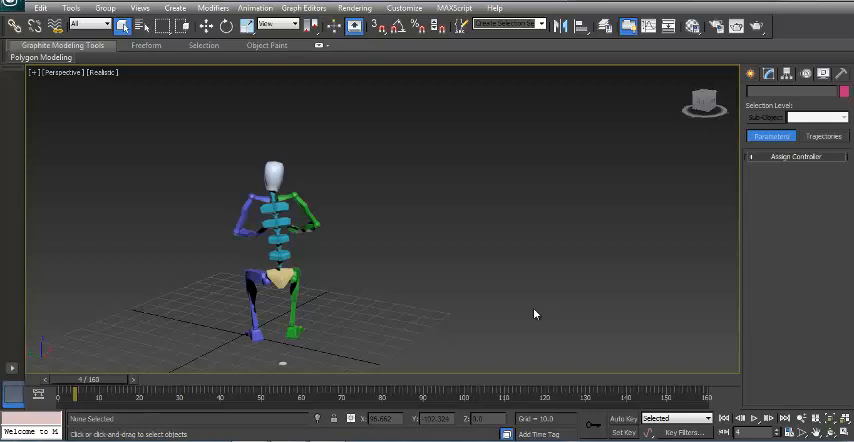
pyautogui.moveTo(448, 298)
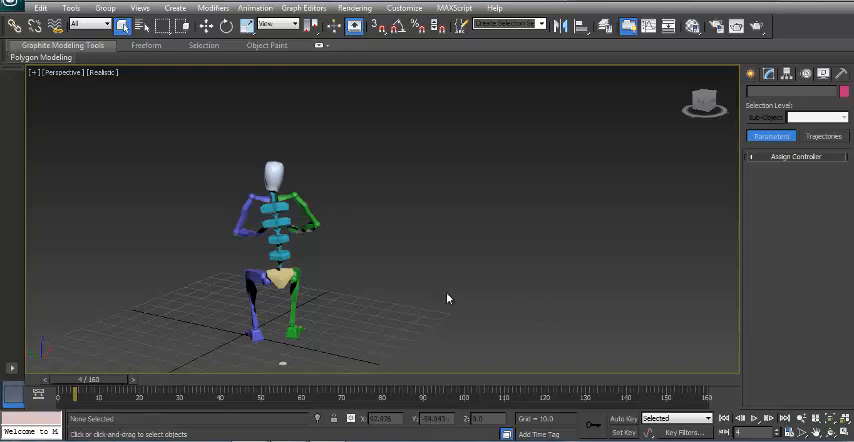